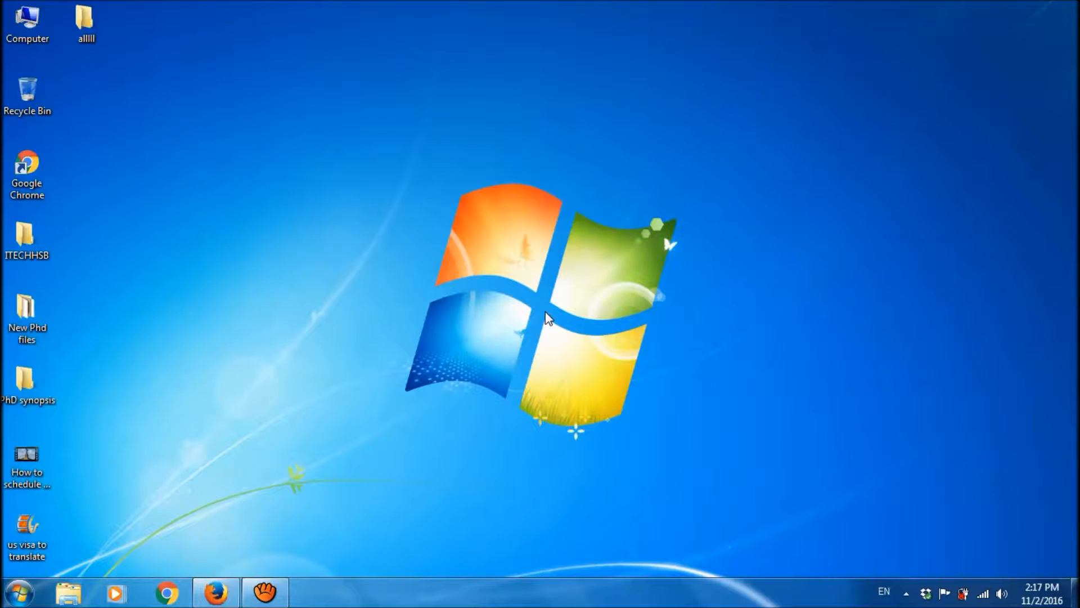
# Launch Disk Cleanup from Start > All Programs > Accessories and confirm drive (C:) to scan.
pyautogui.click(19, 591)
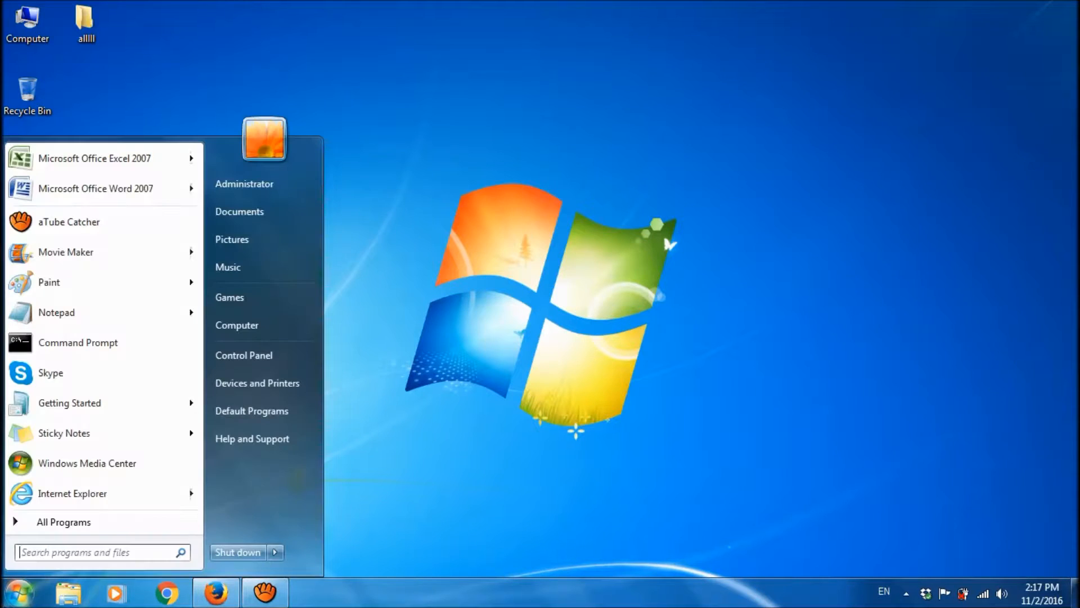
pyautogui.moveTo(75, 521)
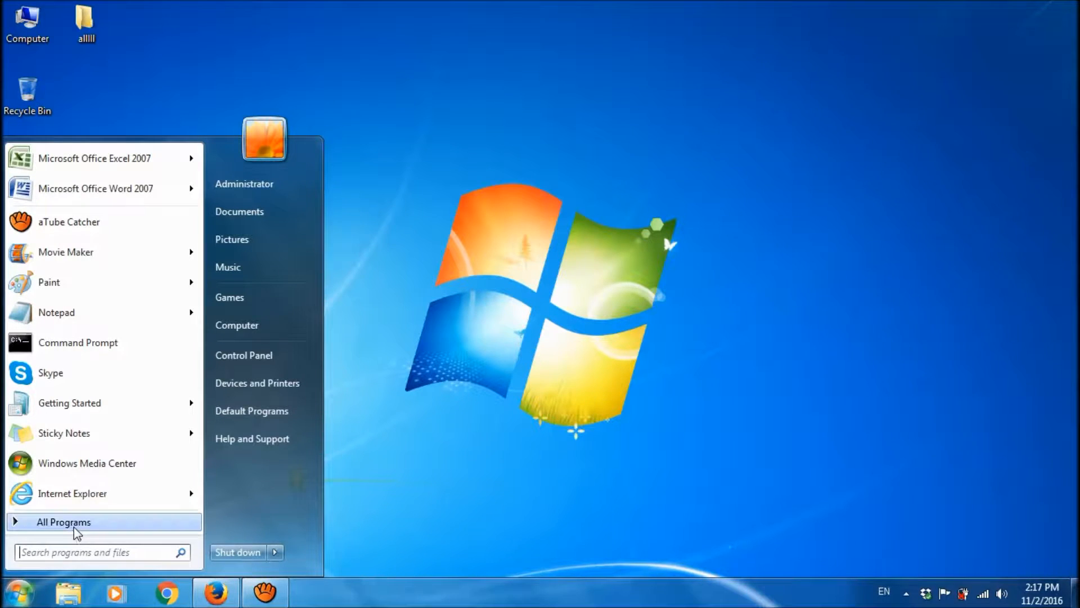
pyautogui.click(63, 521)
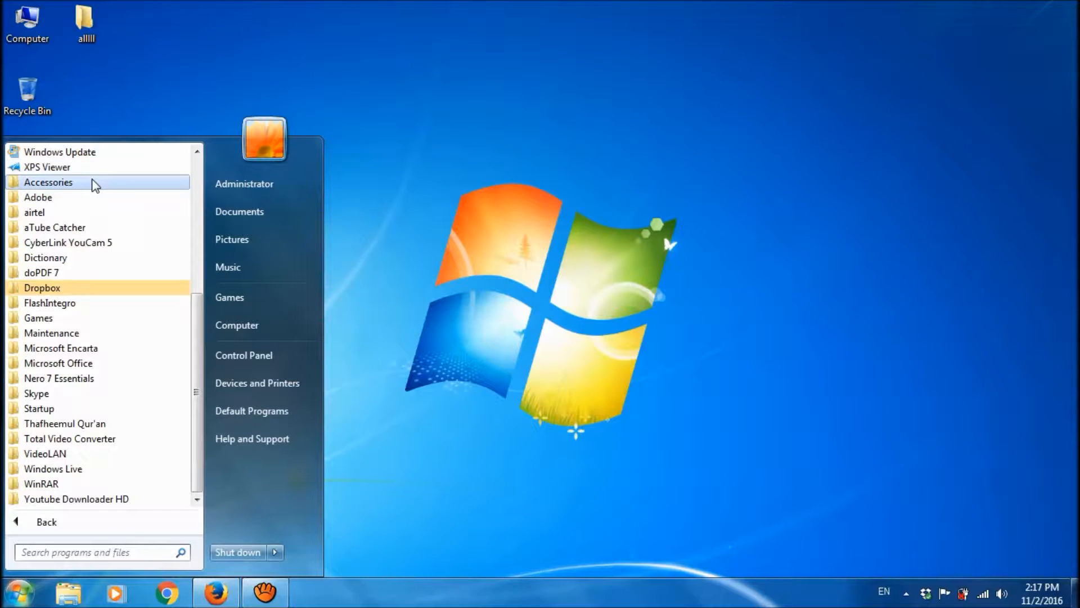
pyautogui.click(49, 182)
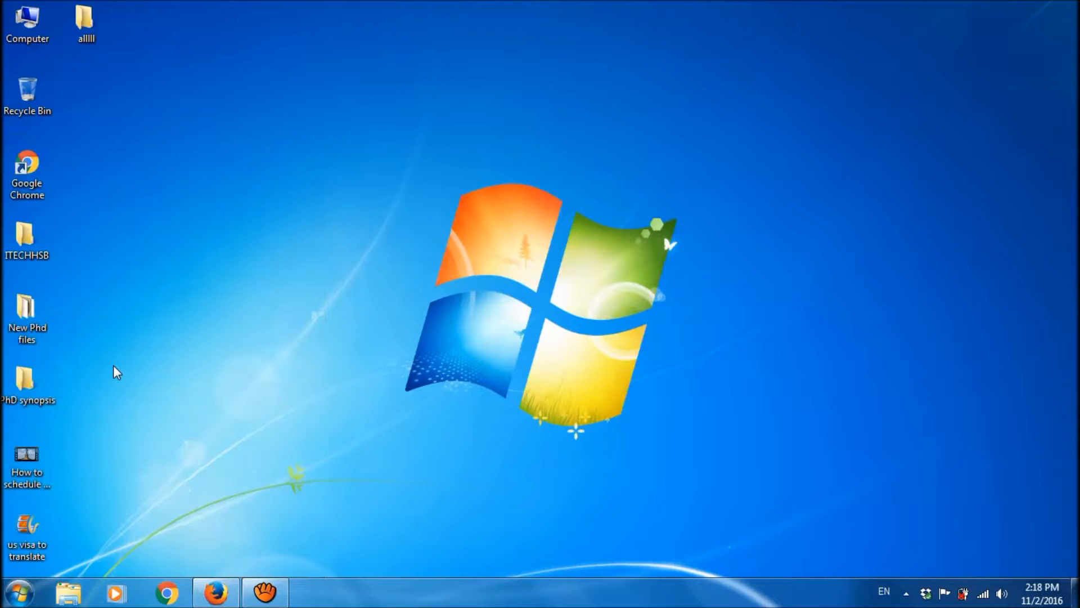
pyautogui.click(314, 592)
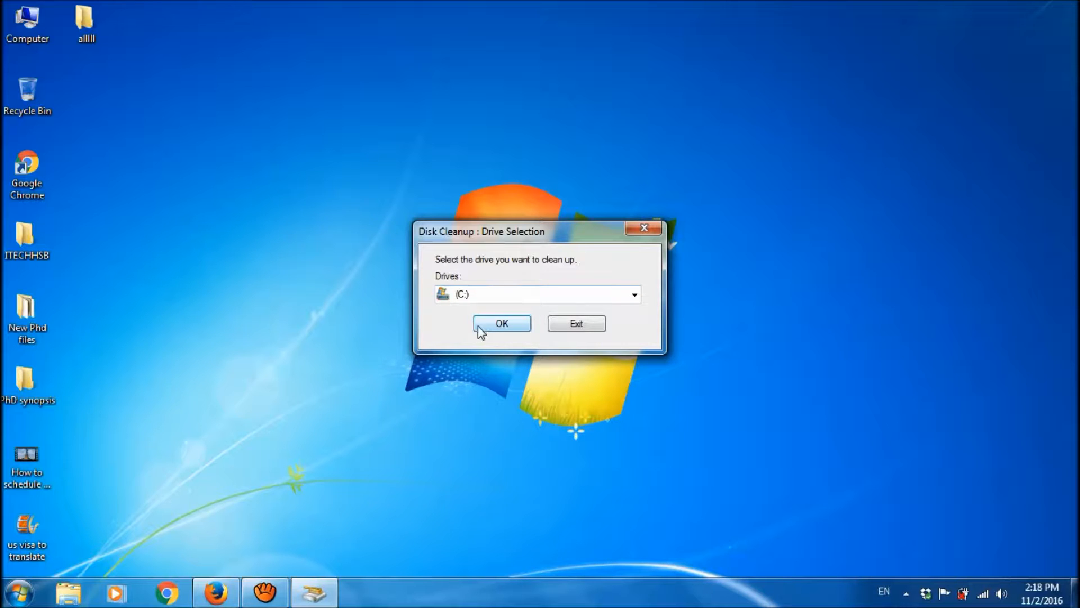
pyautogui.click(501, 322)
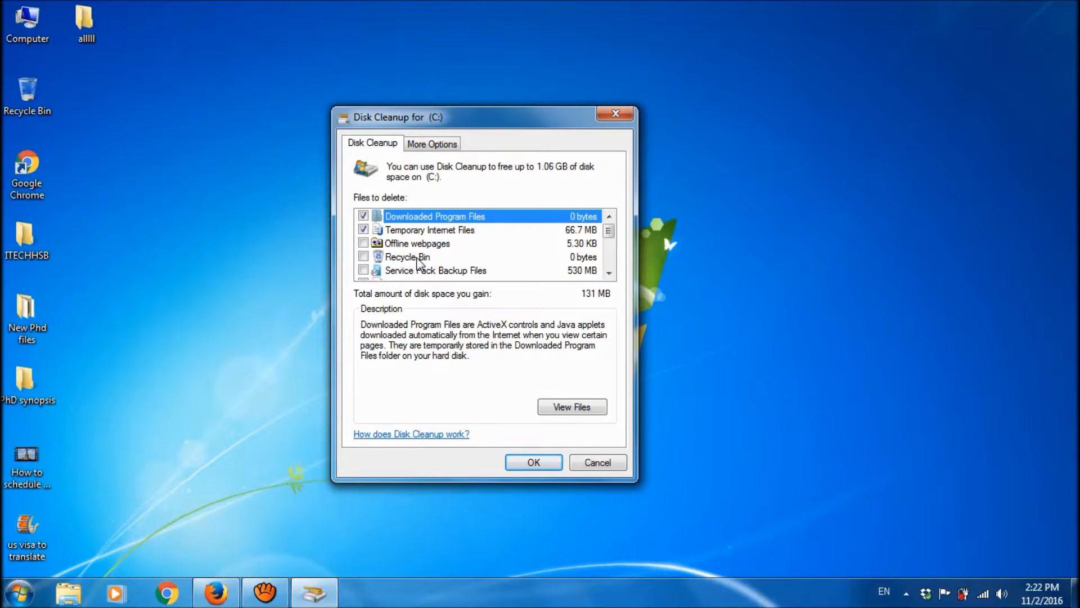
# Tick the Recycle Bin category and request deletion of all checked files (about 1.06 GB).
pyautogui.click(364, 243)
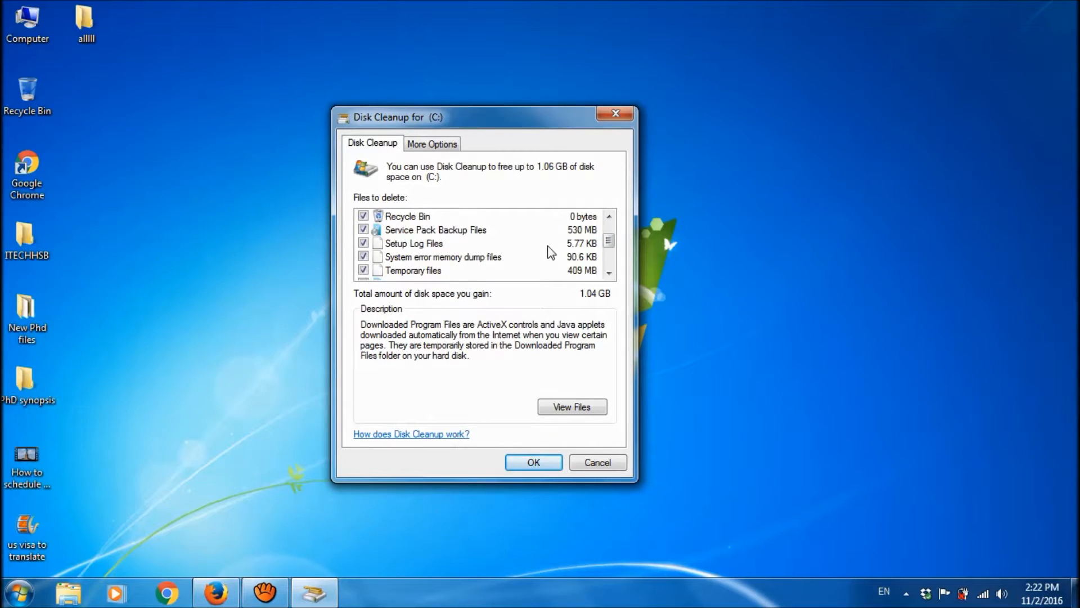
pyautogui.click(533, 462)
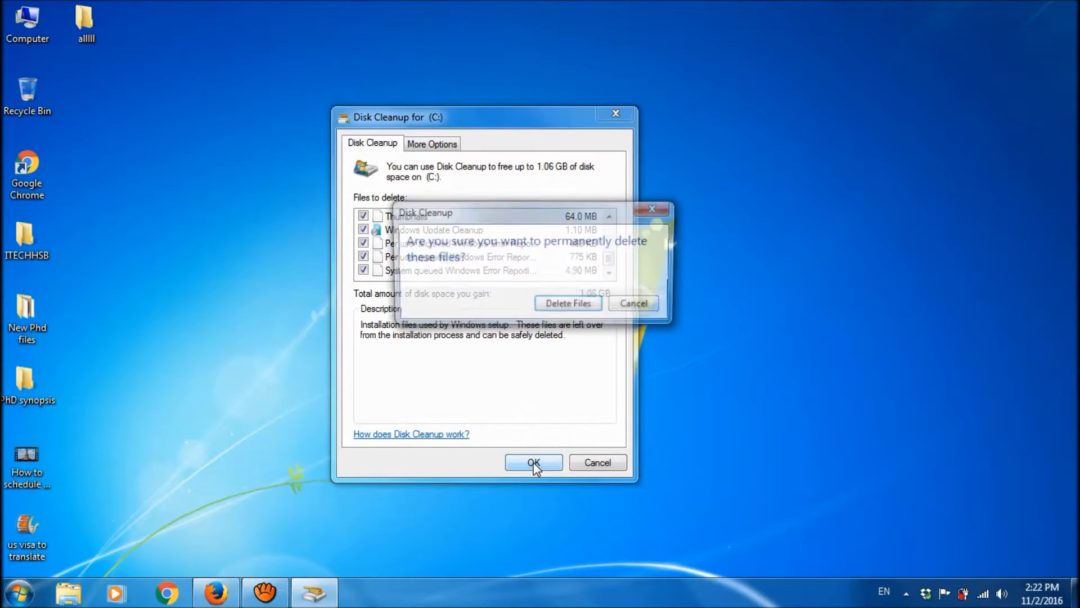
# Confirm Delete Files so Disk Cleanup permanently removes the checked categories from C:.
pyautogui.click(532, 461)
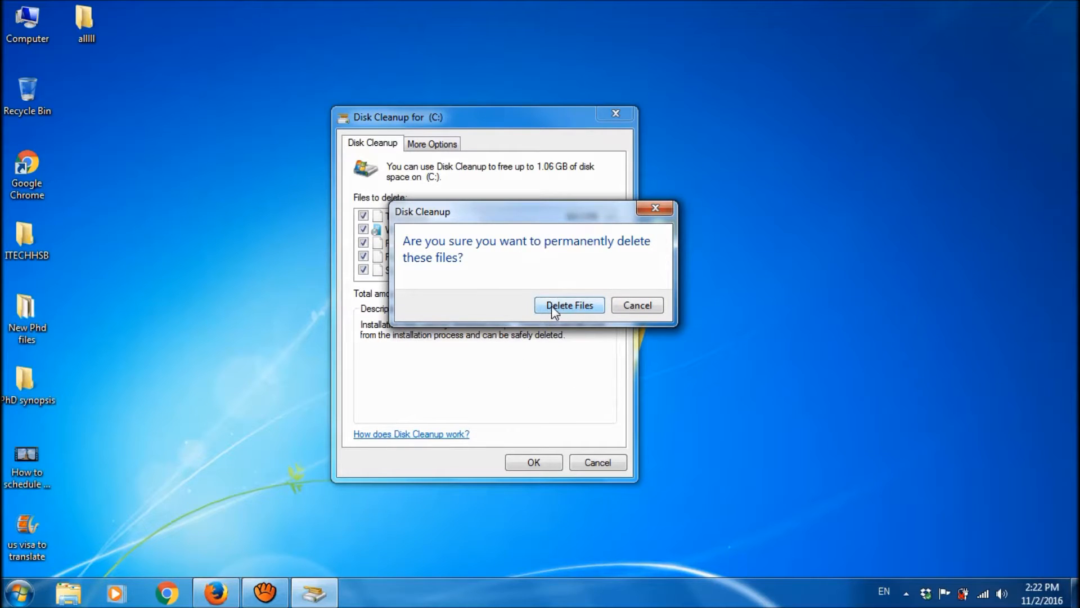
pyautogui.click(570, 305)
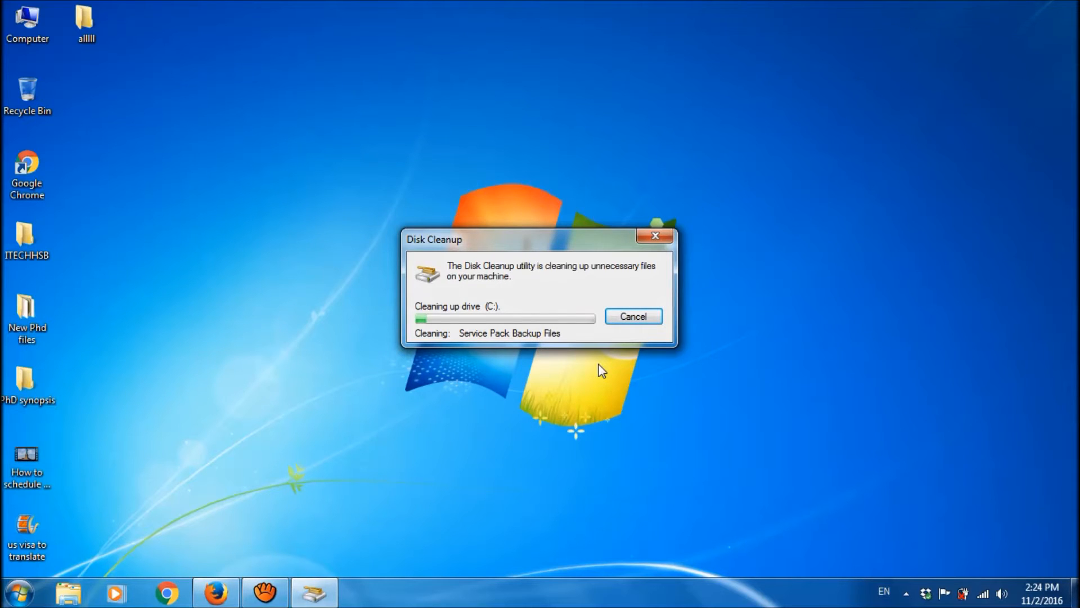
pyautogui.moveTo(552, 371)
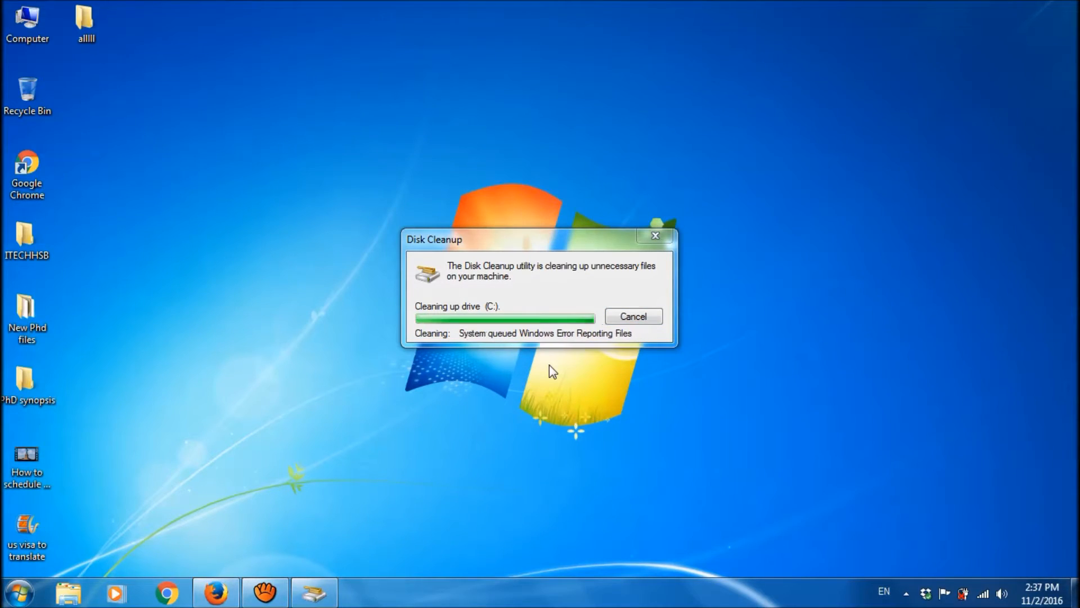